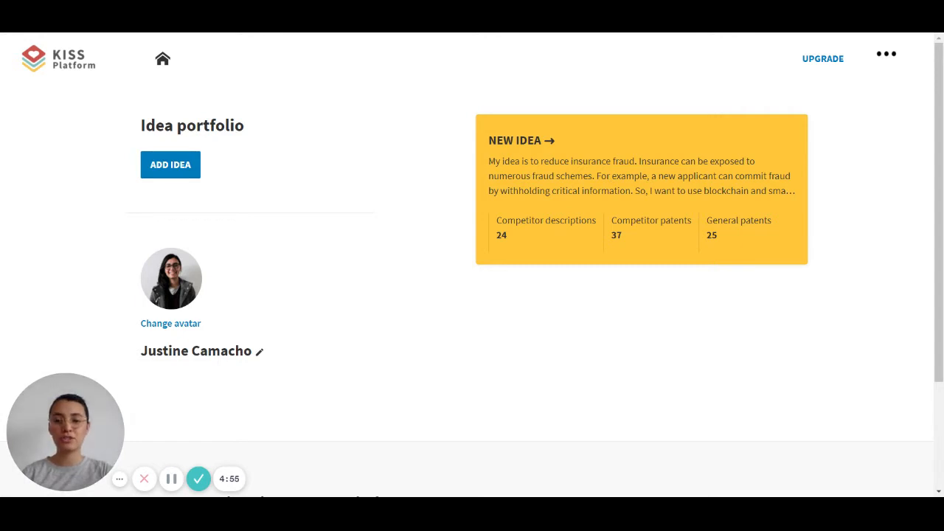
pyautogui.moveTo(579, 445)
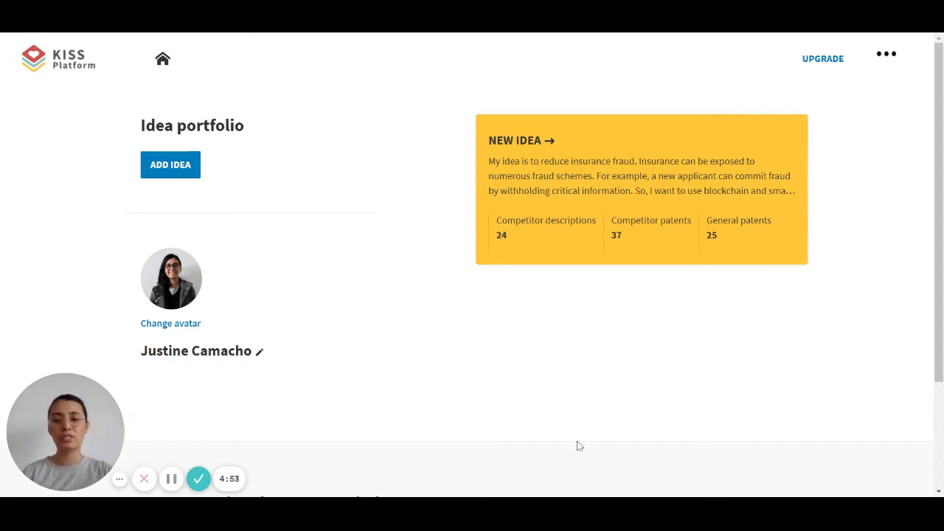
pyautogui.moveTo(378, 315)
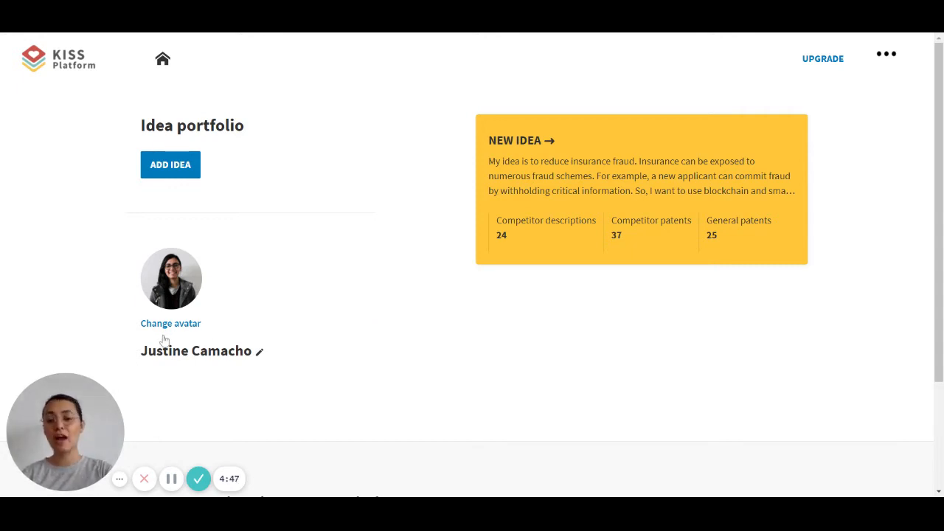
# Open the profile name, role and bio editor, then discard it, leaving the profile unchanged
pyautogui.click(258, 351)
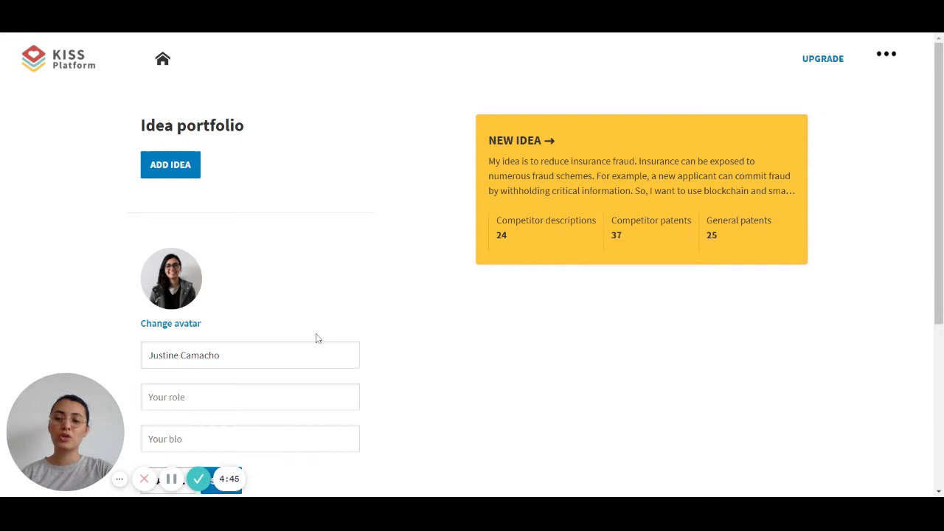
pyautogui.scroll(-3)
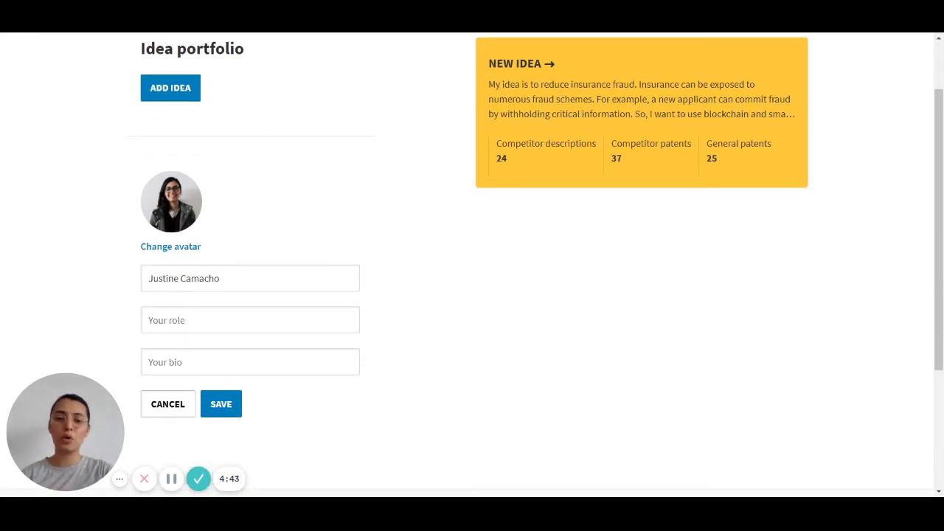
pyautogui.moveTo(187, 389)
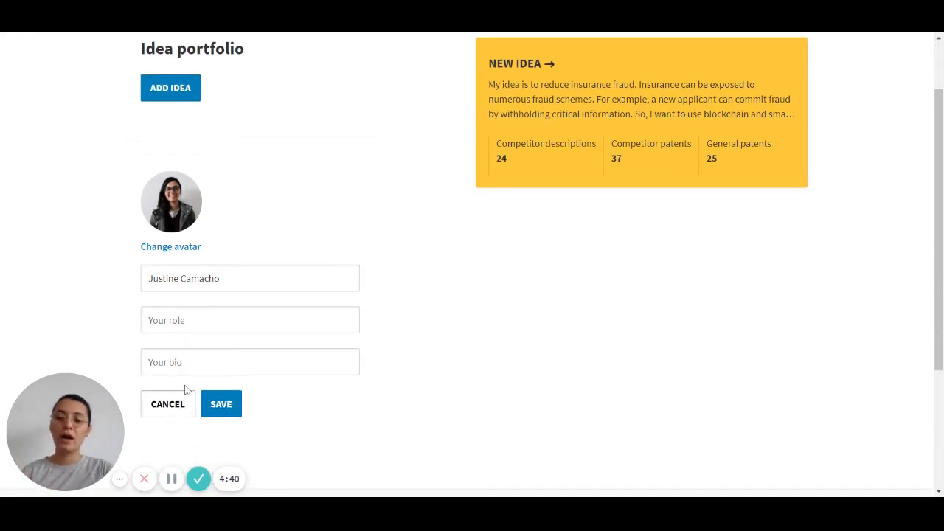
pyautogui.click(221, 404)
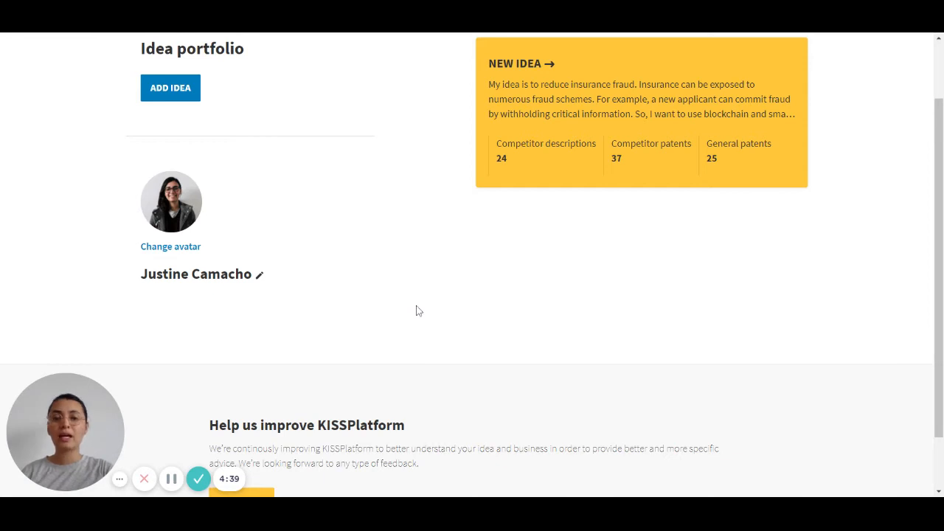
pyautogui.scroll(3)
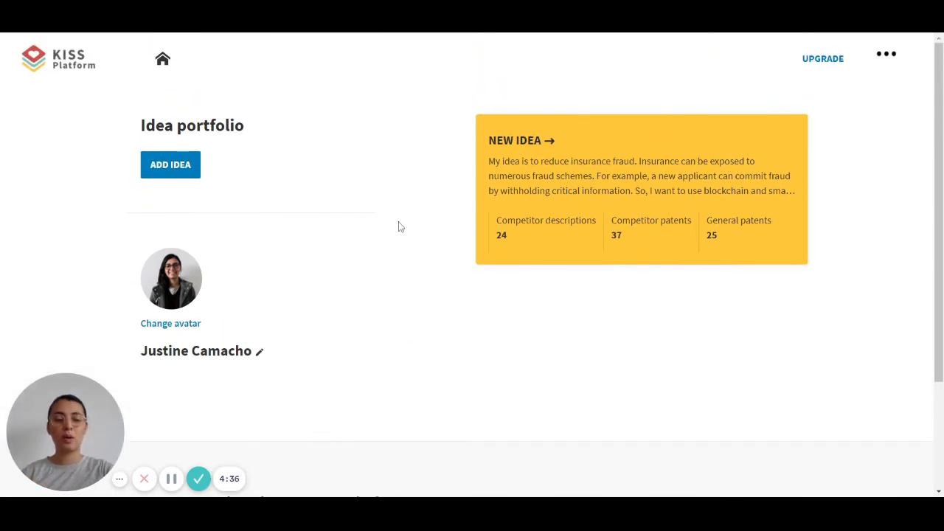
pyautogui.moveTo(886, 59)
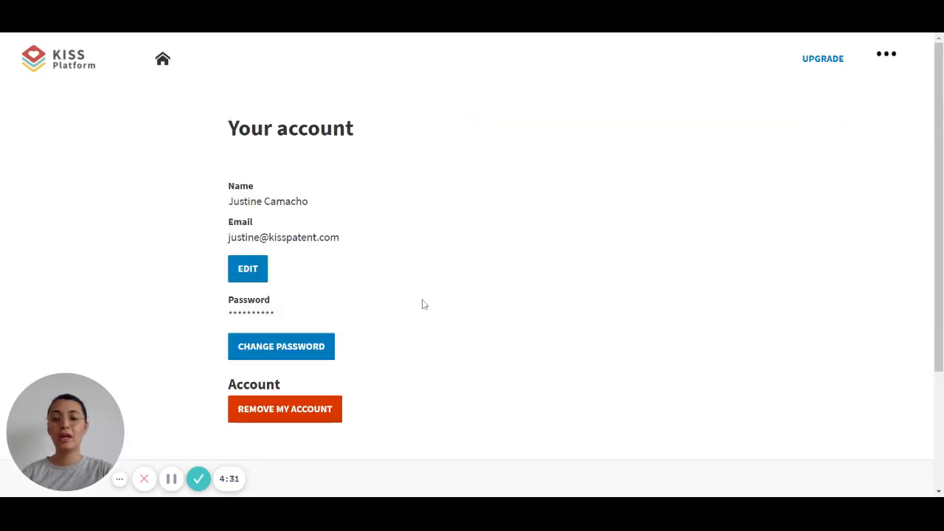
# Switch the account Name and Email fields into edit mode
pyautogui.click(248, 268)
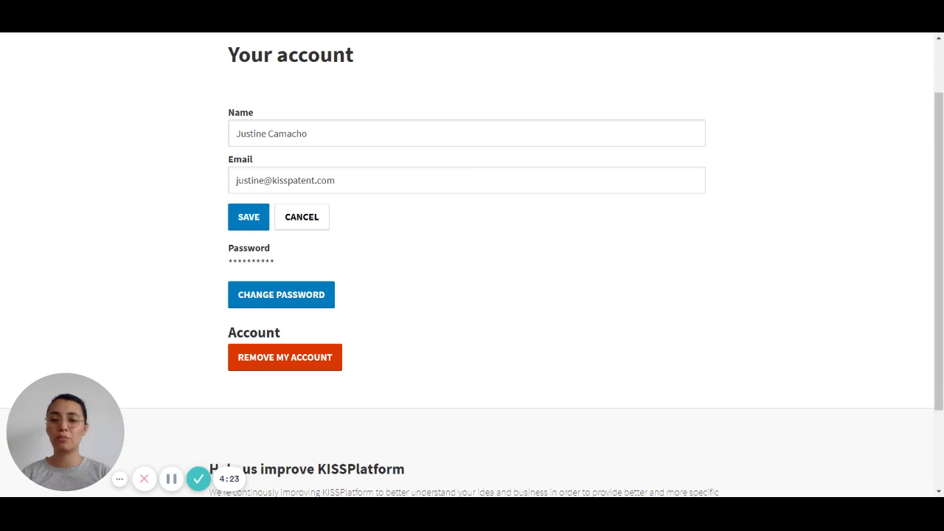
pyautogui.moveTo(371, 247)
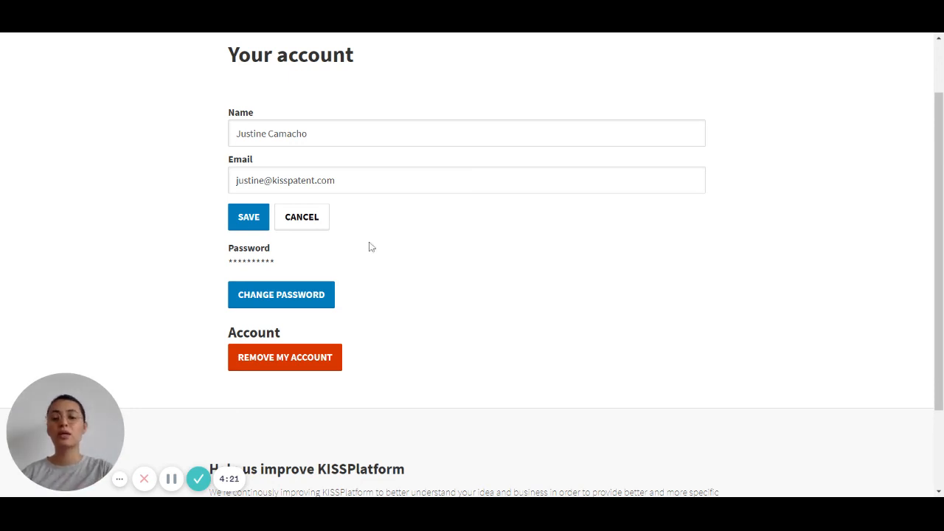
pyautogui.moveTo(284, 357)
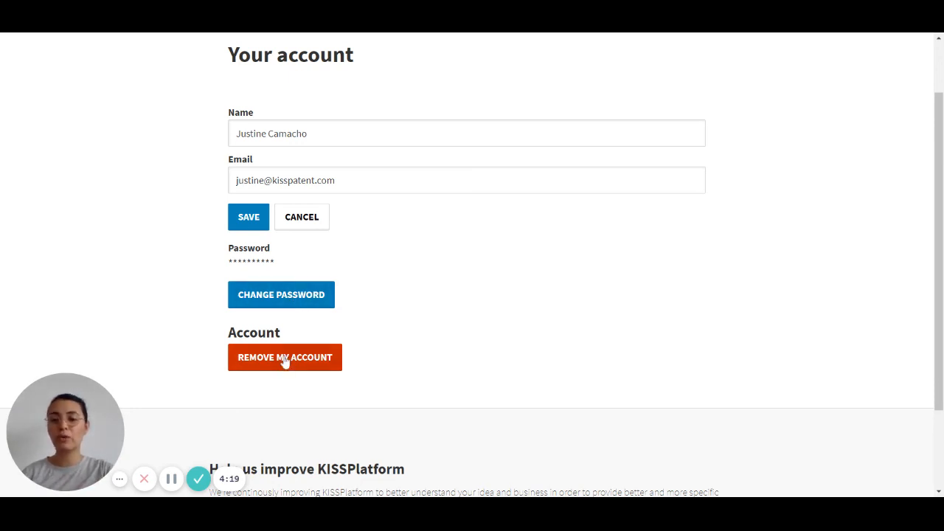
pyautogui.moveTo(400, 369)
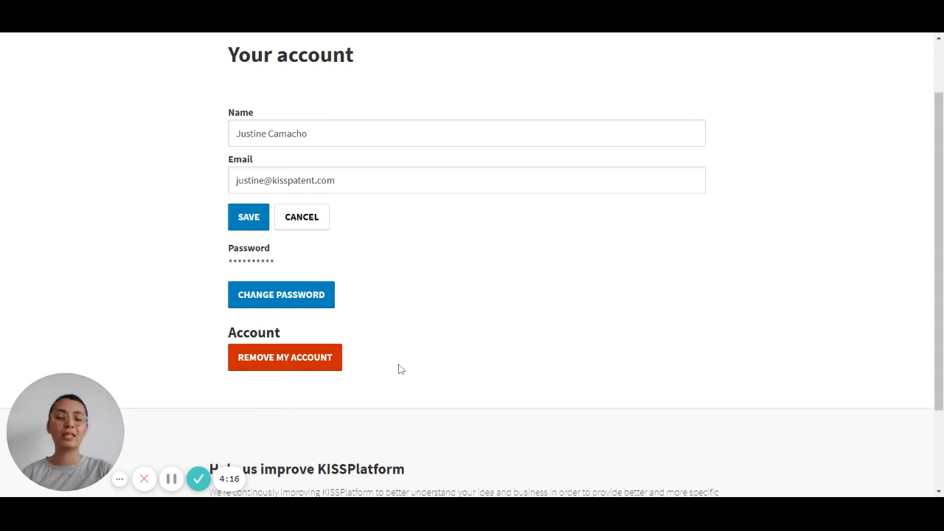